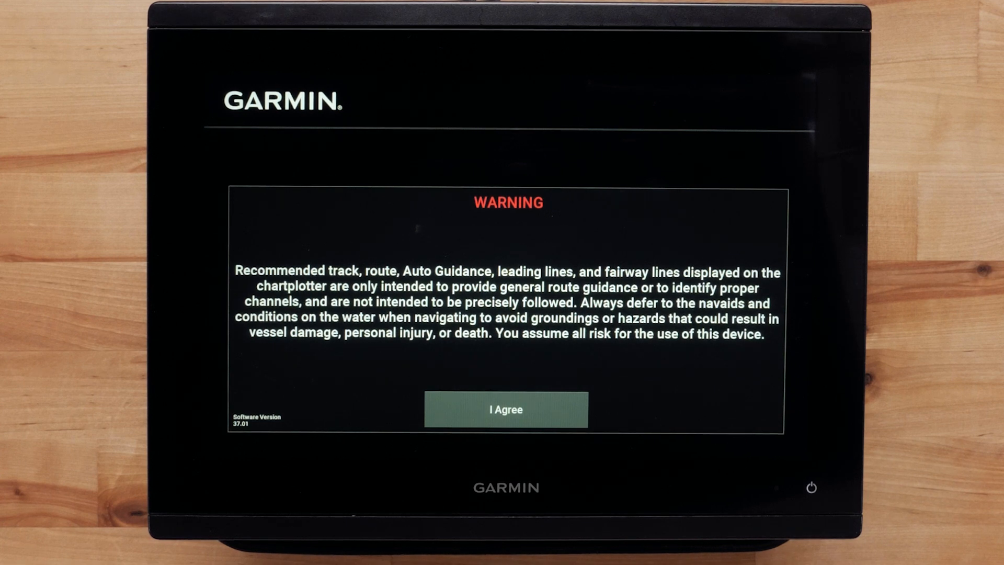
Agree to the chartplotter's navigation safety WARNING to leave the start-up screen.
{"action": "left_click", "coordinate": [505, 409]}
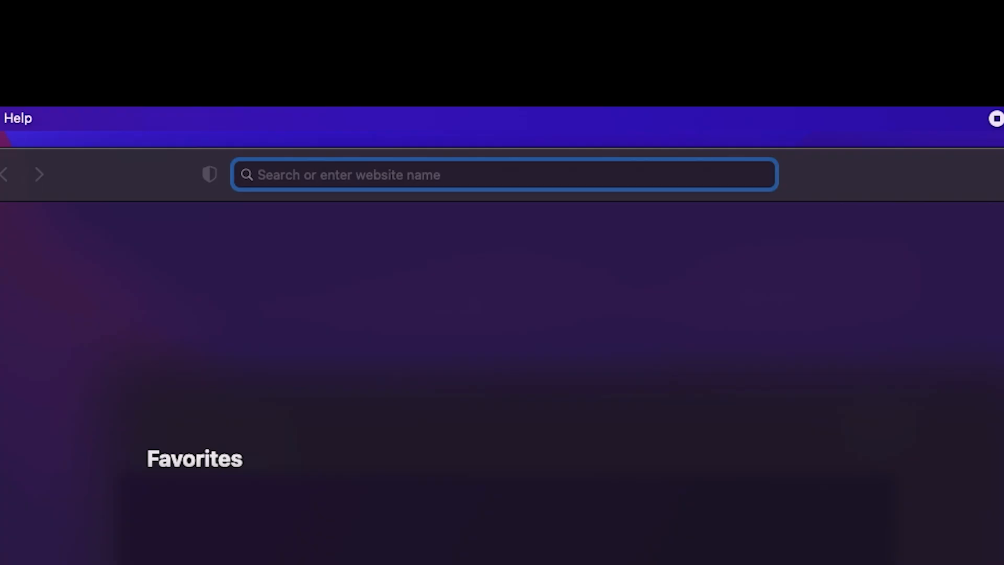
{"action": "type", "text": "www.garmin.com/ex"}
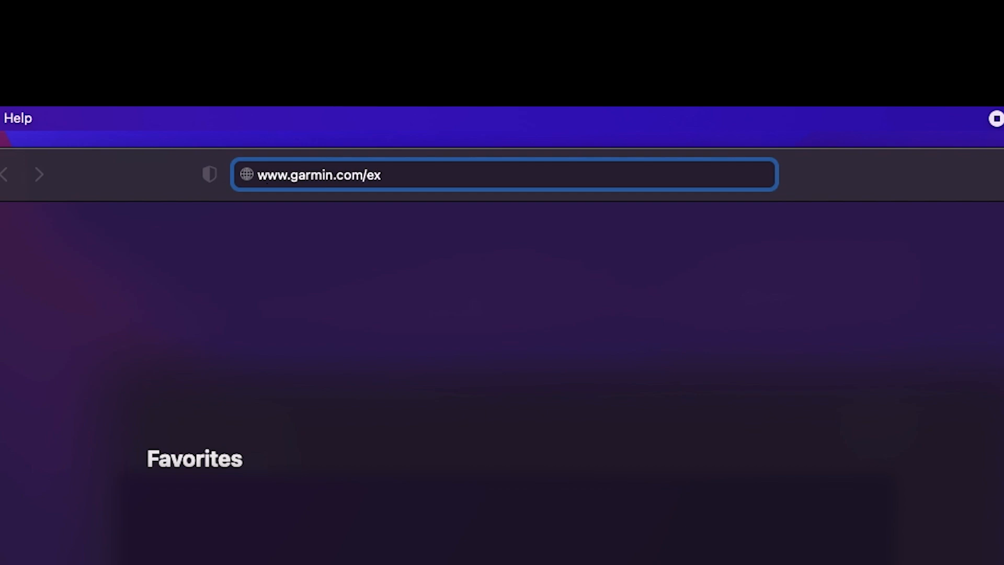
{"action": "type", "text": "press"}
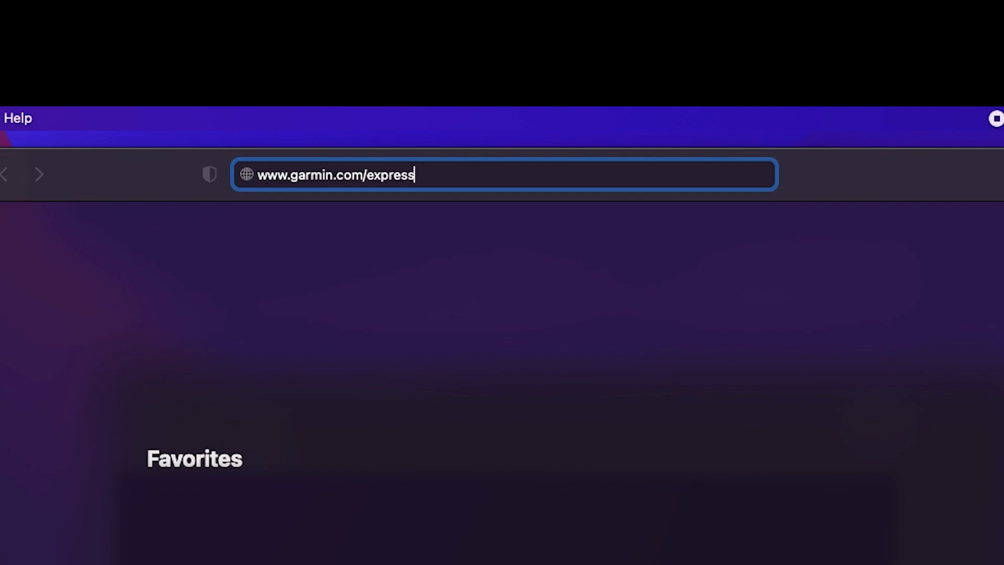
{"action": "key", "text": "Return"}
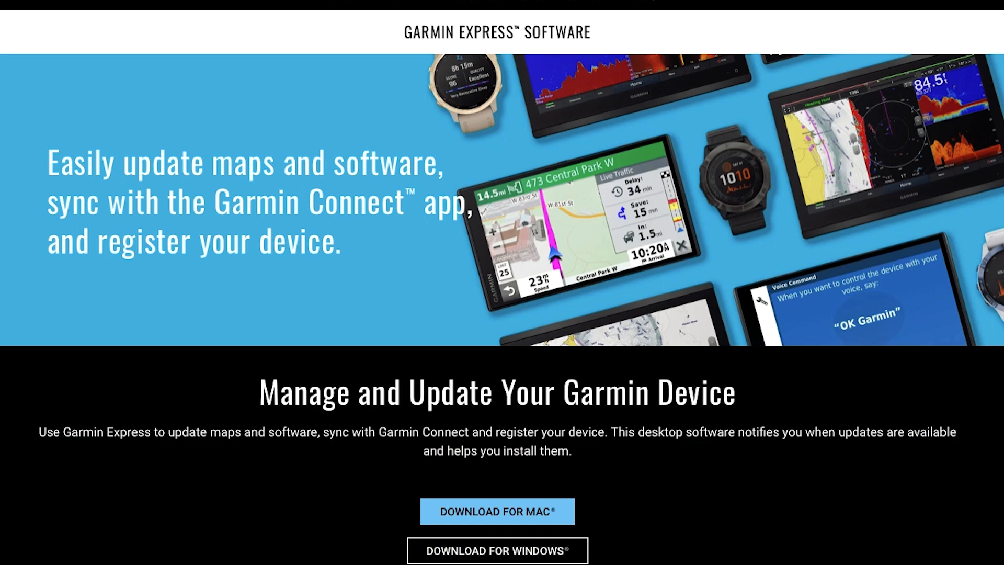
{"action": "left_click", "coordinate": [496, 511]}
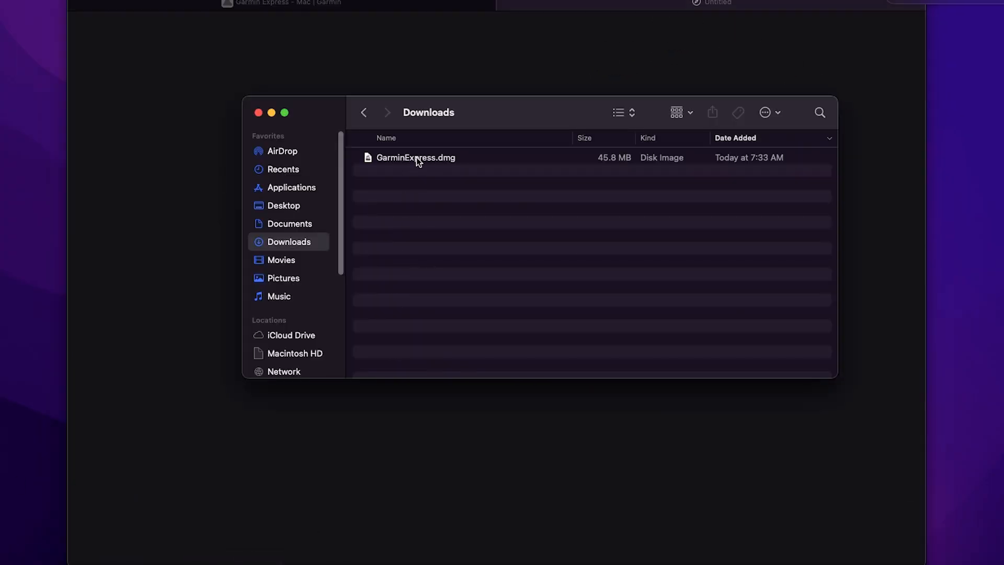
Run Install Garmin Express.pkg from the disk image and agree to the license.
{"action": "double_click", "coordinate": [415, 158]}
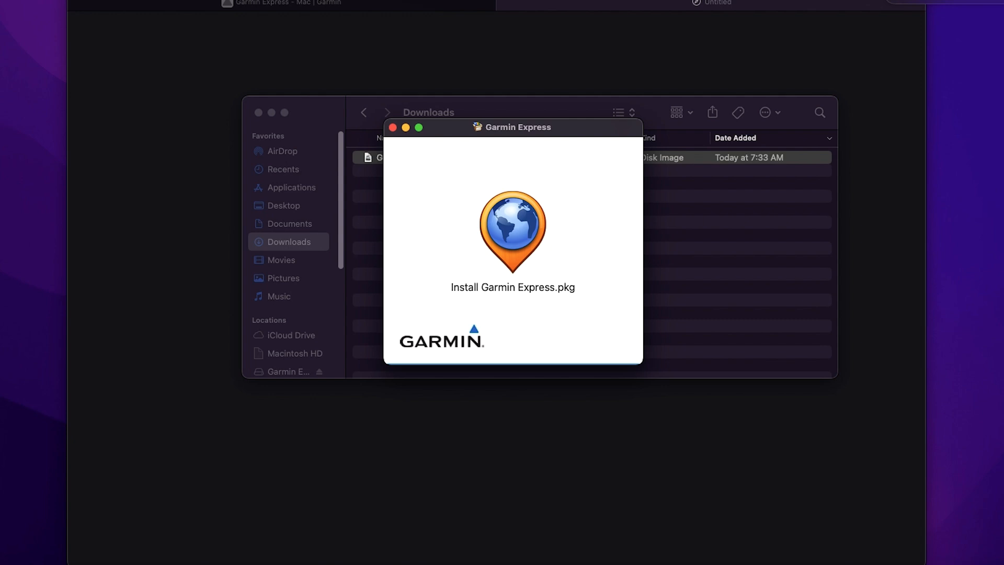
{"action": "left_click", "coordinate": [513, 232]}
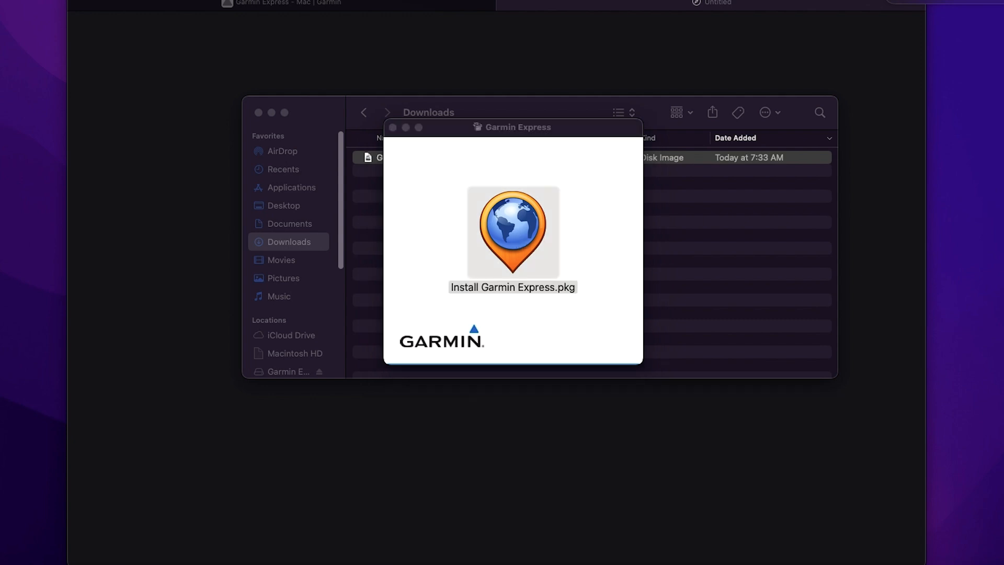
{"action": "double_click", "coordinate": [513, 230]}
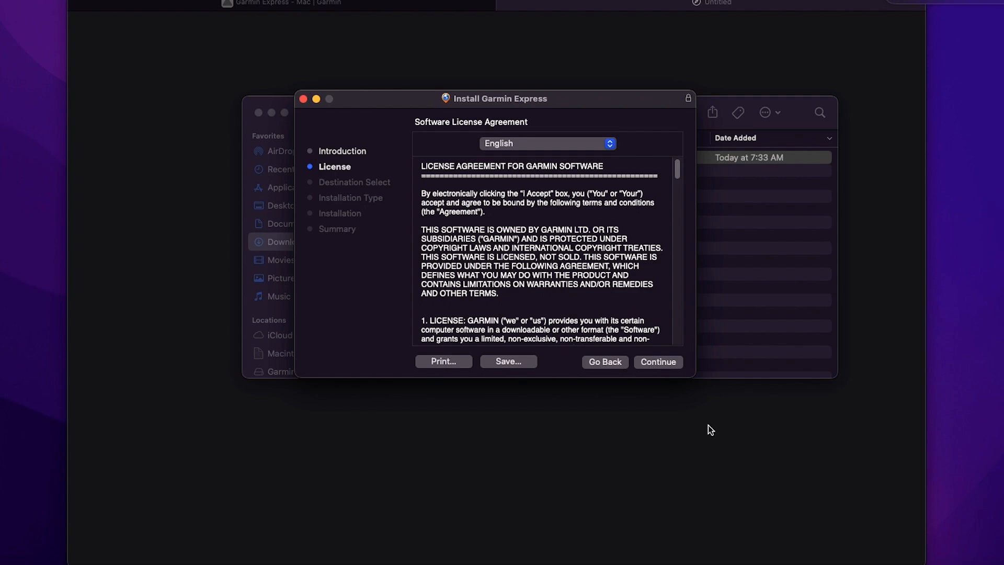
{"action": "left_click", "coordinate": [658, 362]}
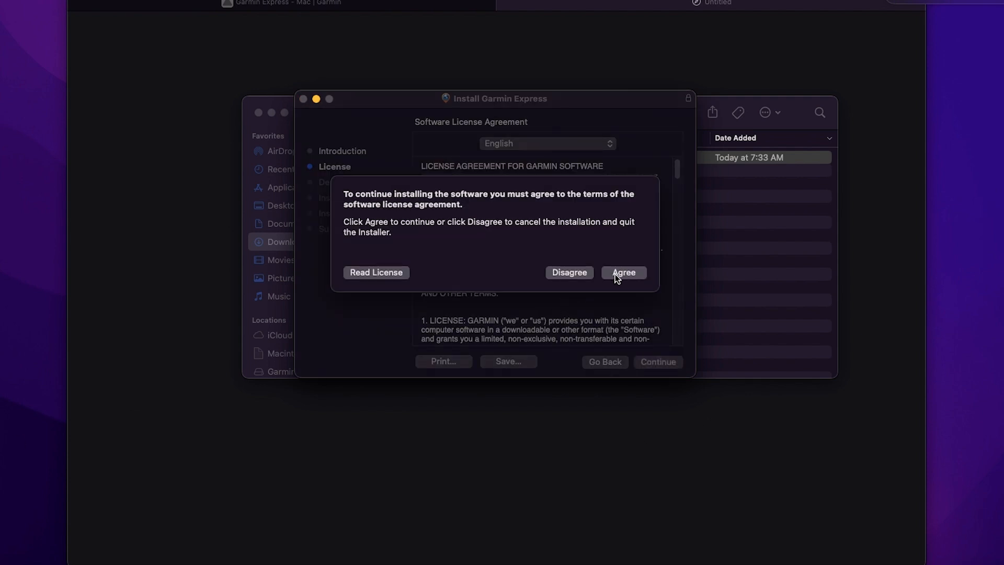
{"action": "left_click", "coordinate": [623, 272]}
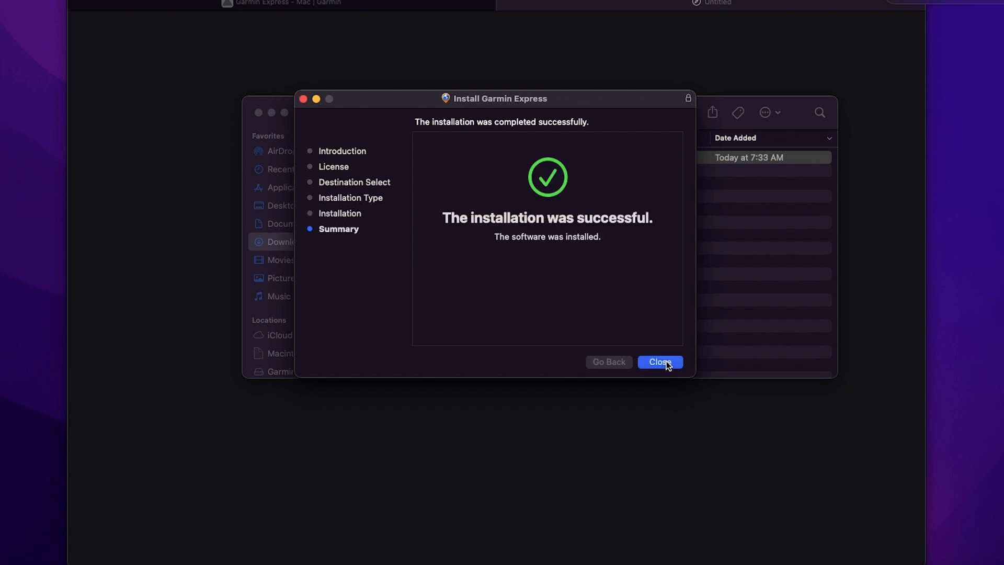
Launch Garmin Express from Applications and start Add a Device so it searches.
{"action": "left_click", "coordinate": [660, 362]}
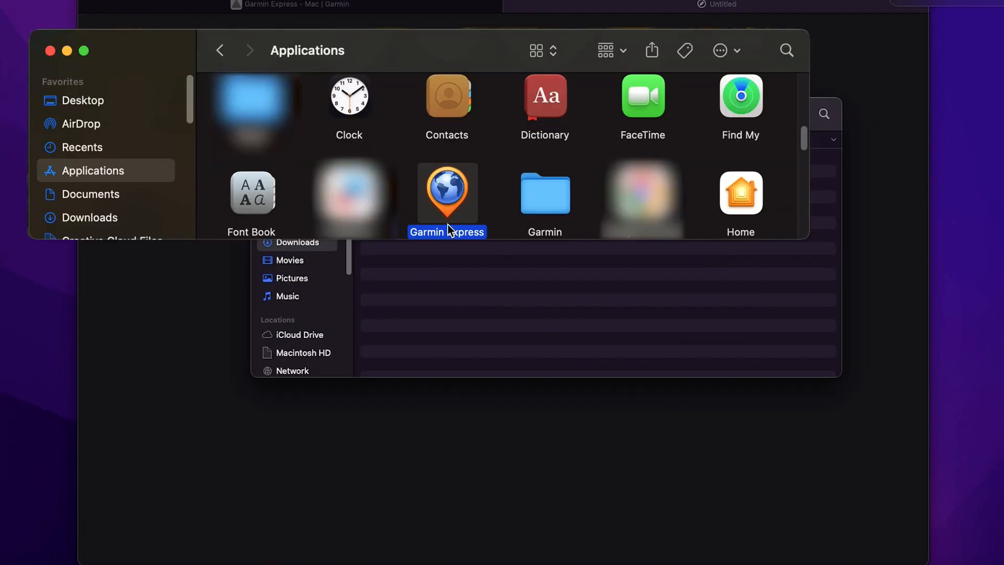
{"action": "double_click", "coordinate": [447, 192]}
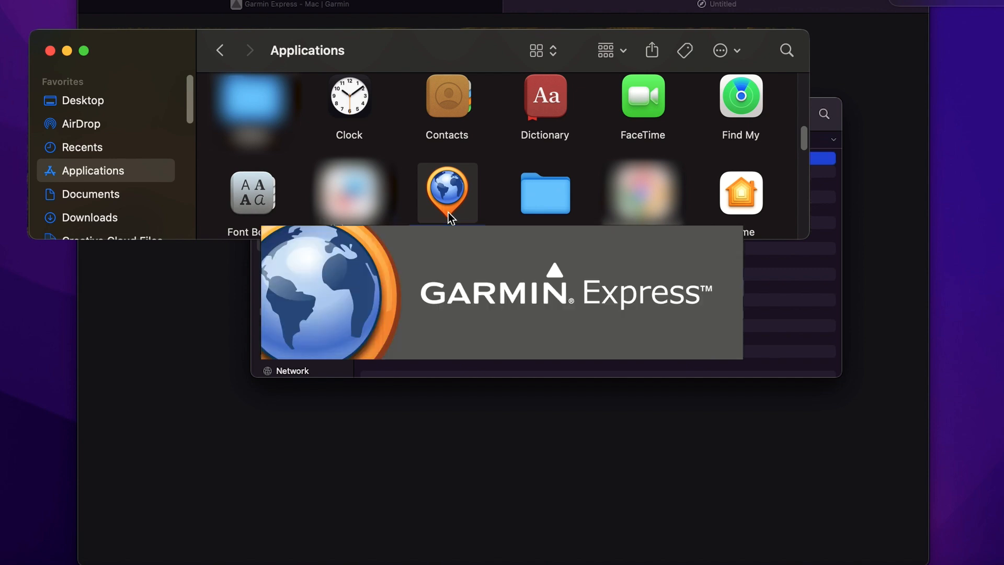
{"action": "double_click", "coordinate": [447, 192]}
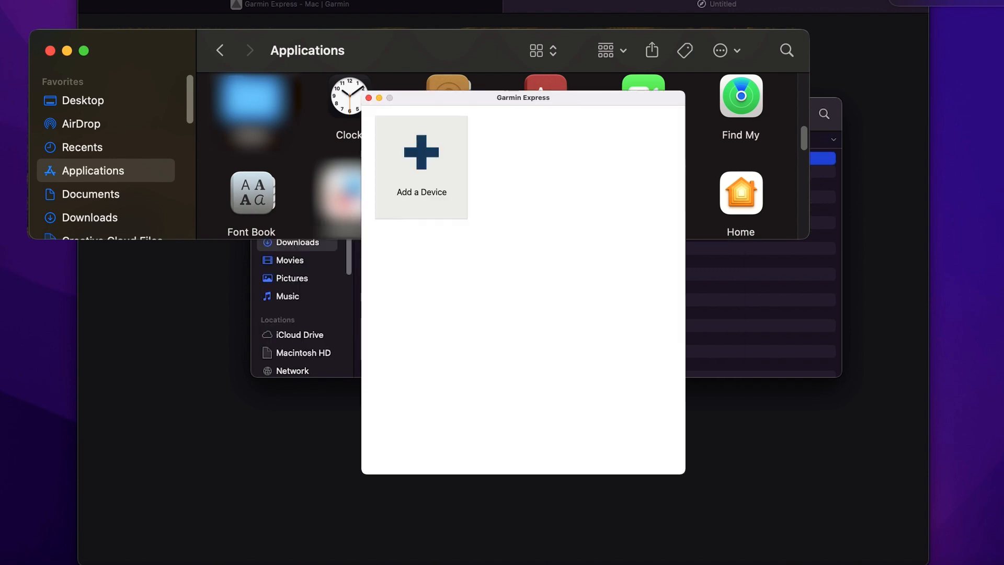
{"action": "left_click", "coordinate": [420, 166]}
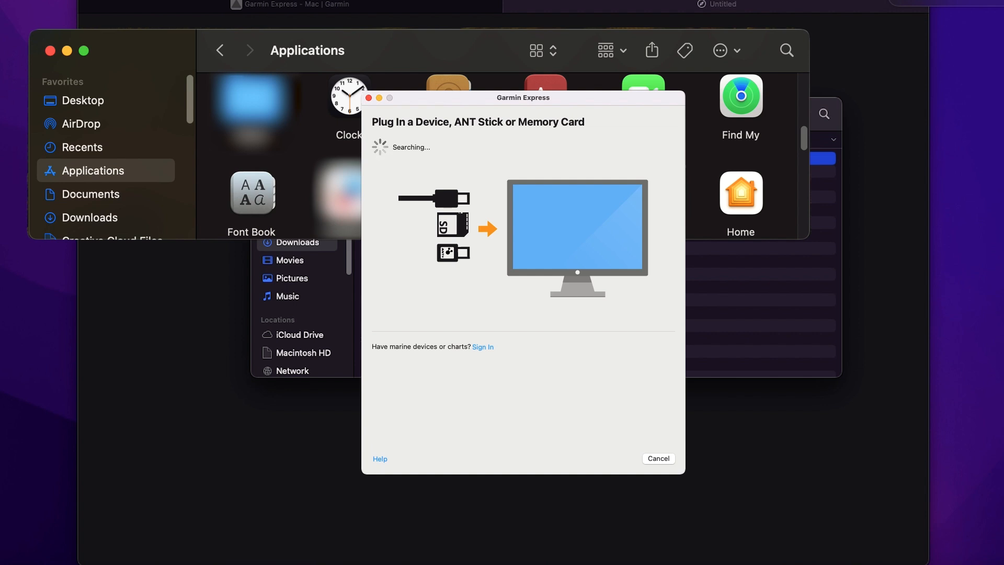
{"action": "mouse_move", "coordinate": [473, 351]}
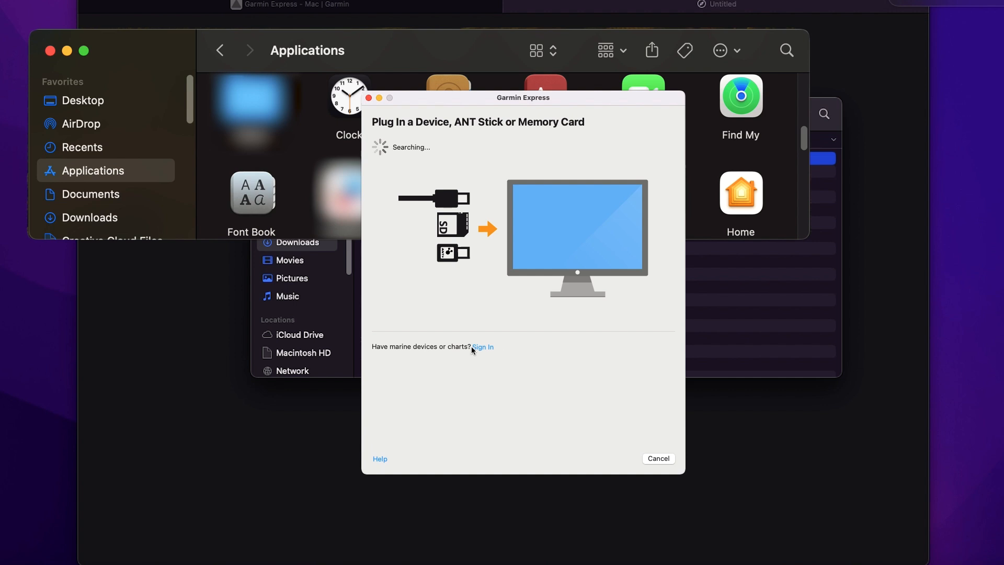
Sign in to the Garmin account for marine devices with email and password.
{"action": "left_click", "coordinate": [483, 346]}
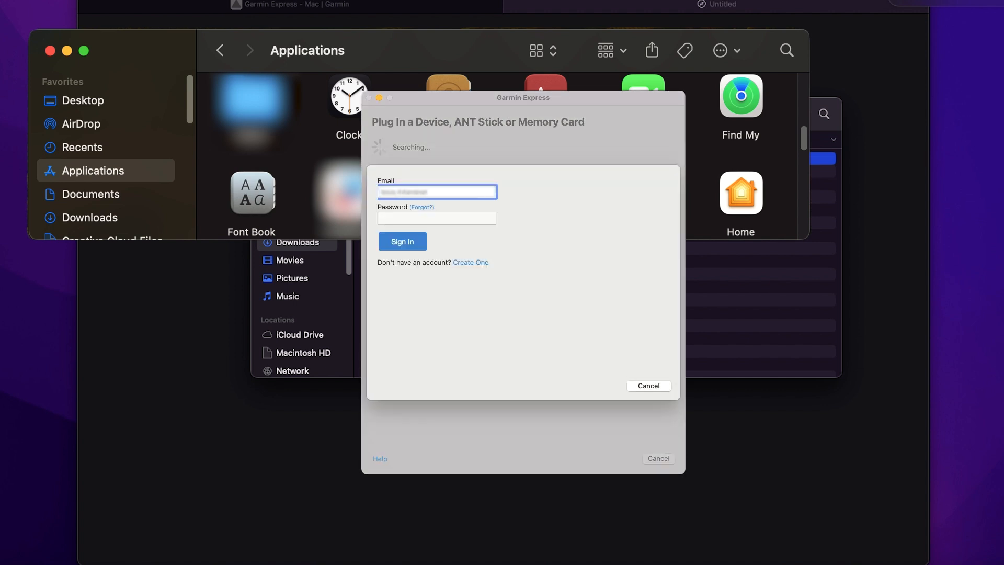
{"action": "left_click", "coordinate": [437, 218]}
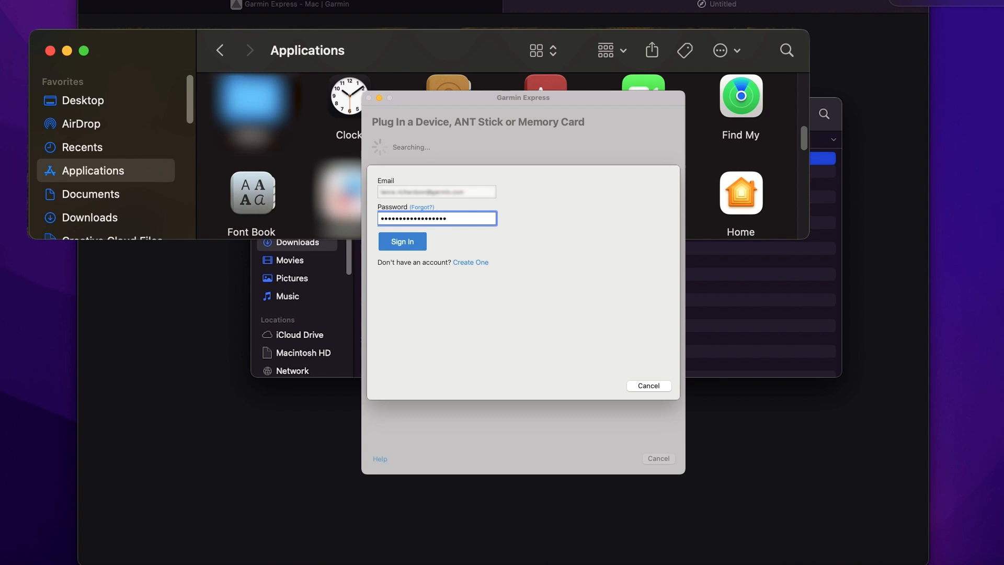
{"action": "left_click", "coordinate": [402, 241]}
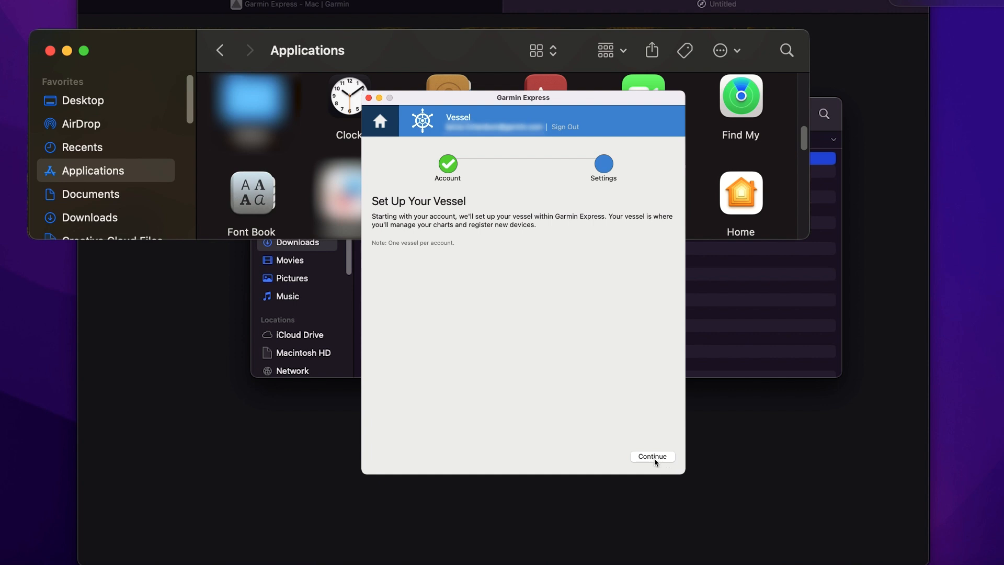
Name the vessel 'Garmin Vessel 1', locate it in the United States, and finish.
{"action": "left_click", "coordinate": [652, 457]}
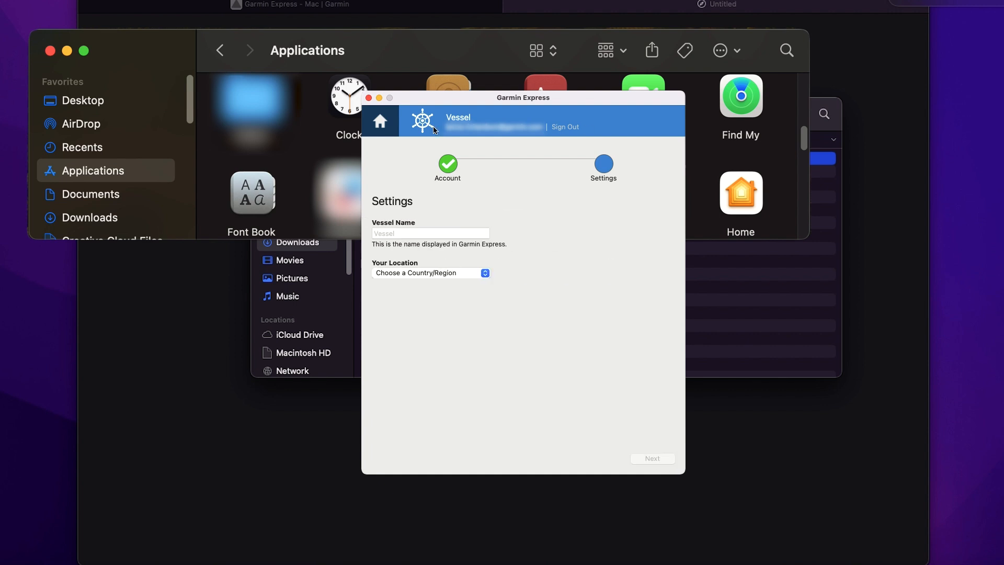
{"action": "left_click", "coordinate": [429, 232]}
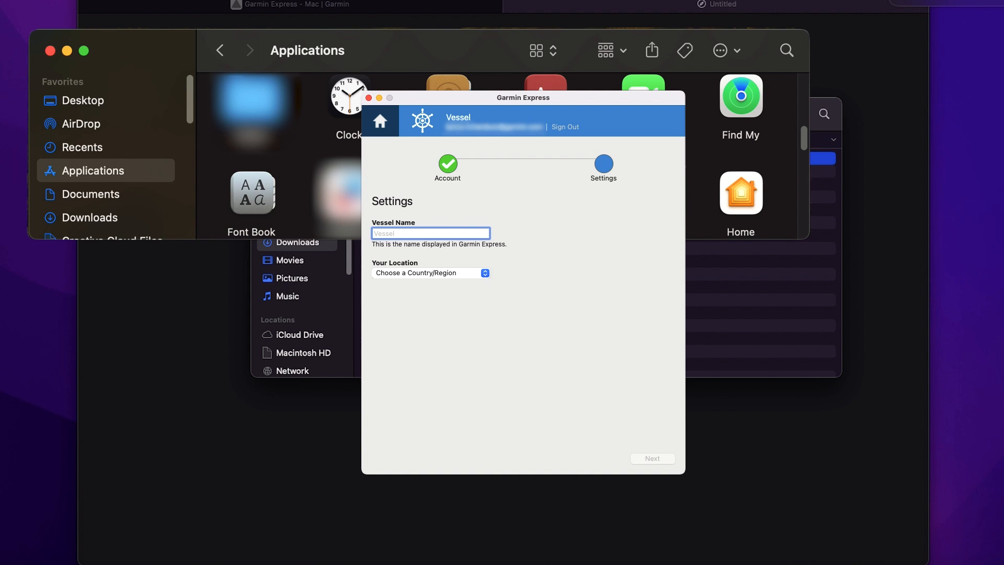
{"action": "type", "text": "Garmin"}
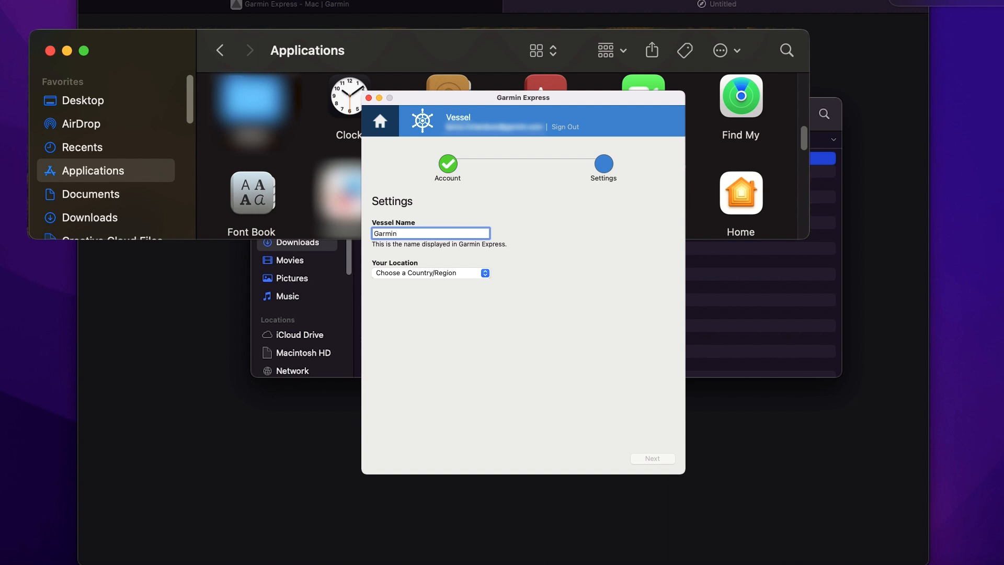
{"action": "type", "text": "Vessel"}
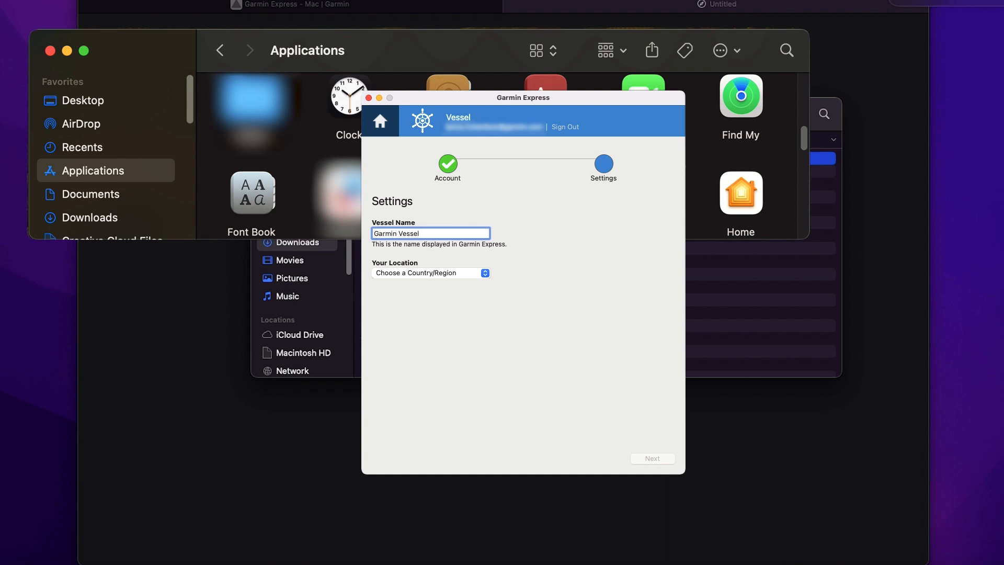
{"action": "type", "text": "1"}
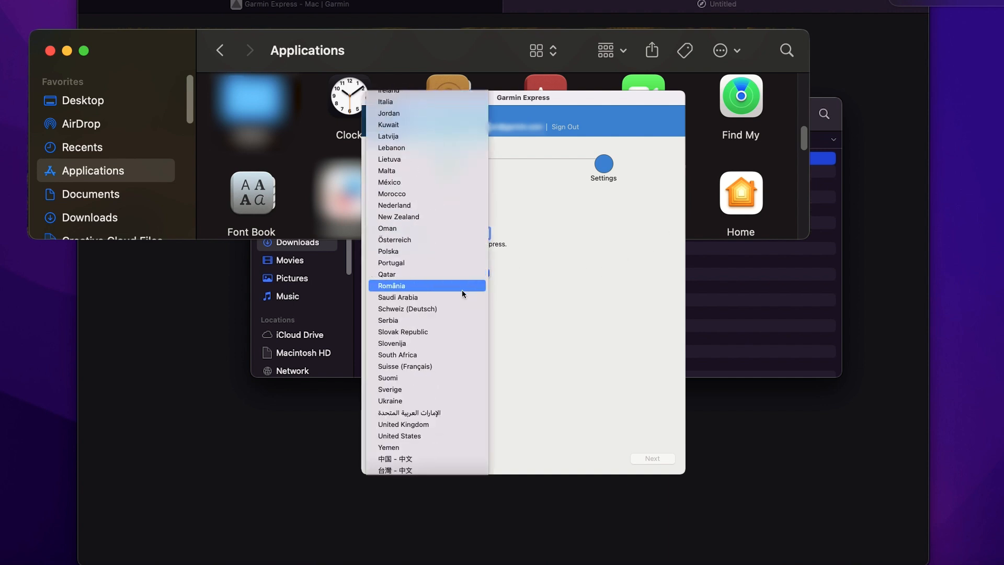
{"action": "left_click", "coordinate": [399, 435]}
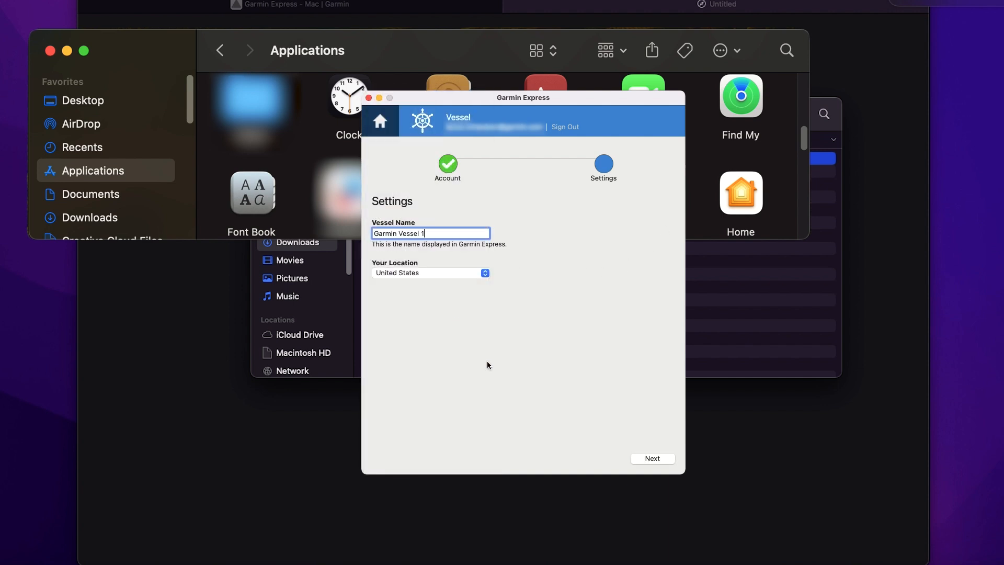
{"action": "left_click", "coordinate": [652, 458]}
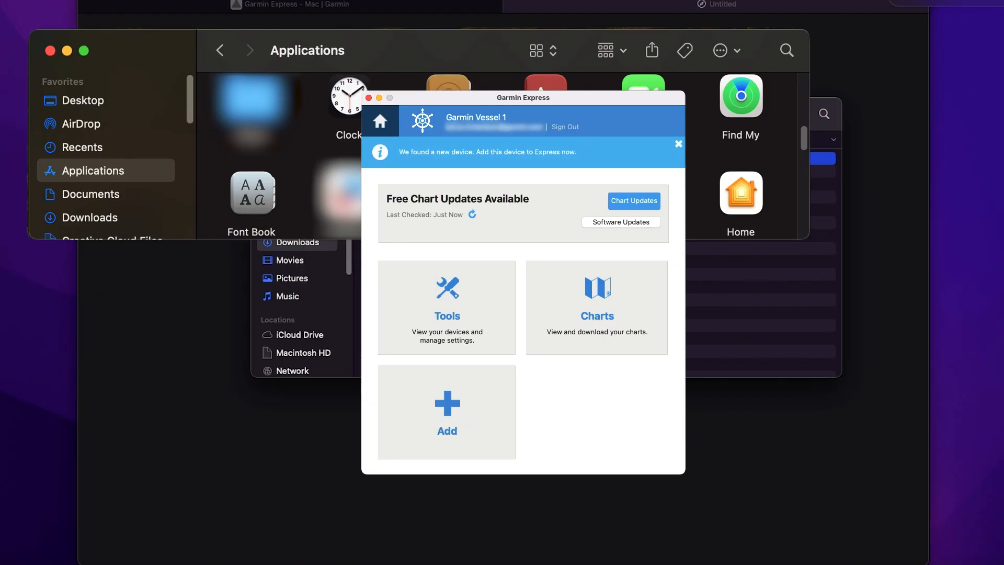
{"action": "mouse_move", "coordinate": [458, 418]}
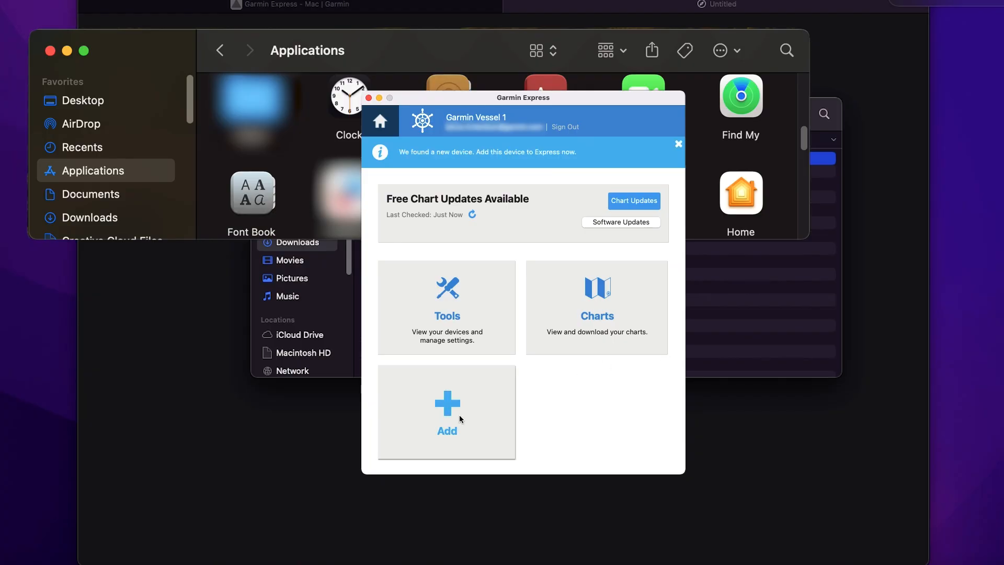
Find the GPSMAP 743xsv, add it to the vessel, and dismiss the setup-complete banner.
{"action": "left_click", "coordinate": [446, 413]}
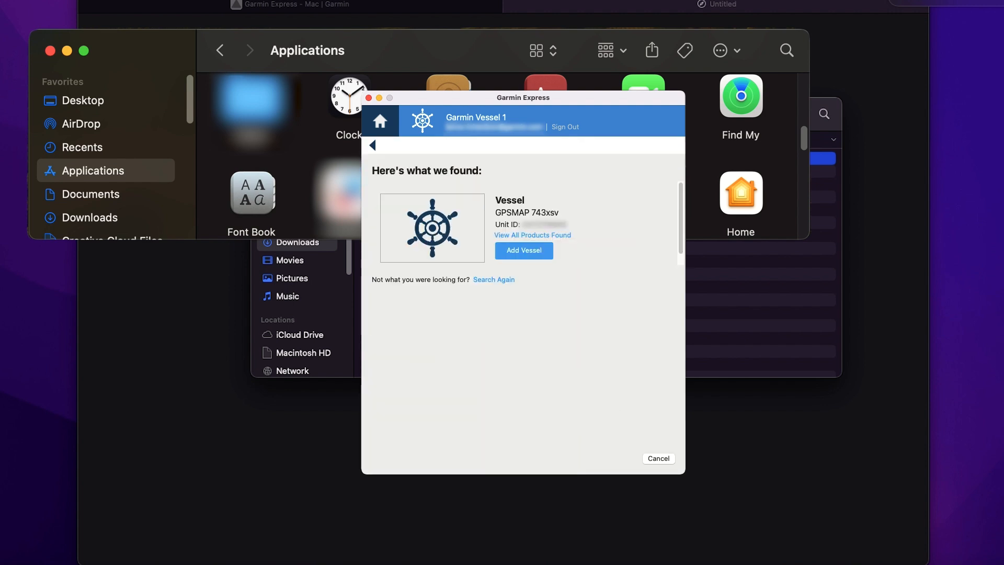
{"action": "left_click", "coordinate": [522, 250]}
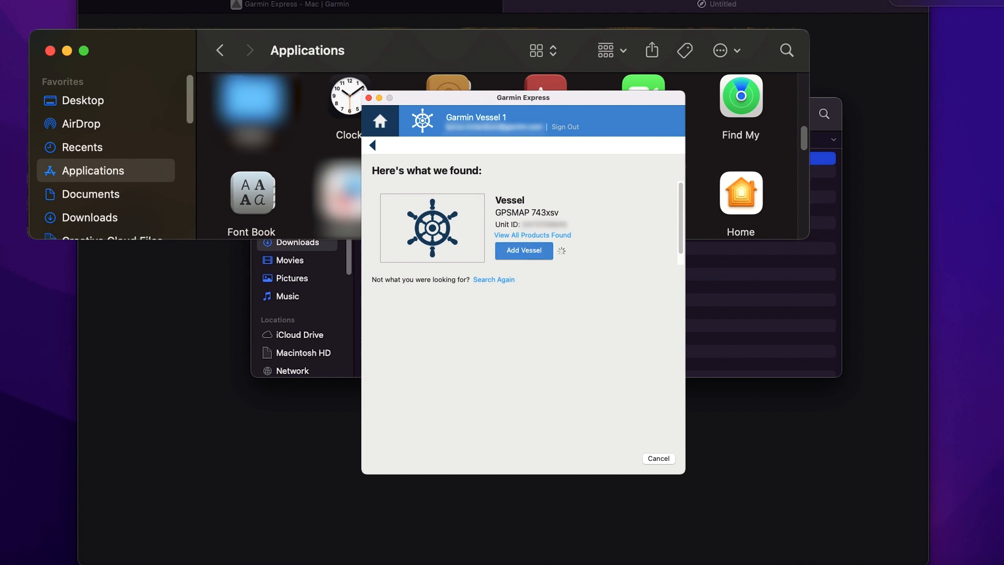
{"action": "left_click", "coordinate": [522, 250]}
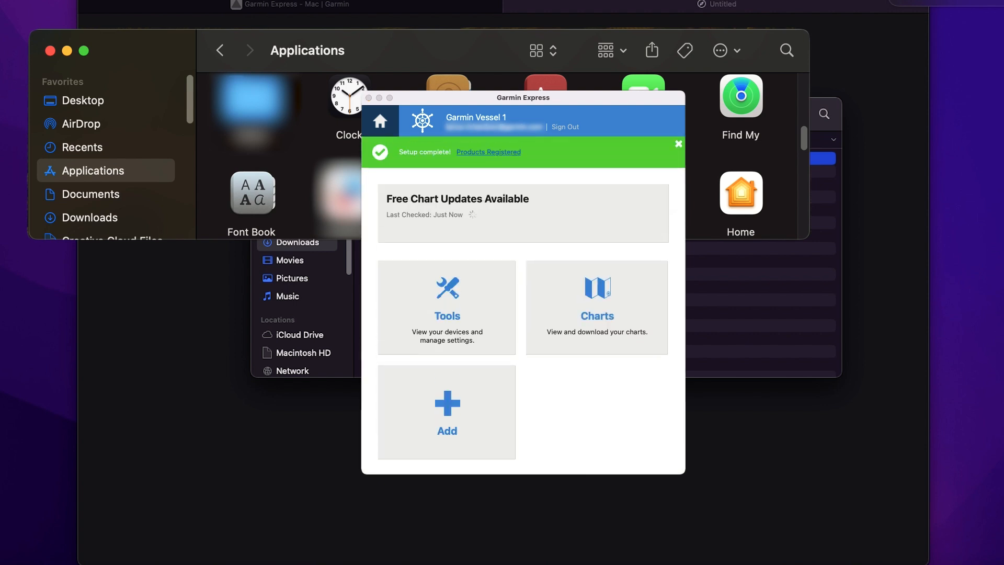
{"action": "left_click", "coordinate": [678, 144]}
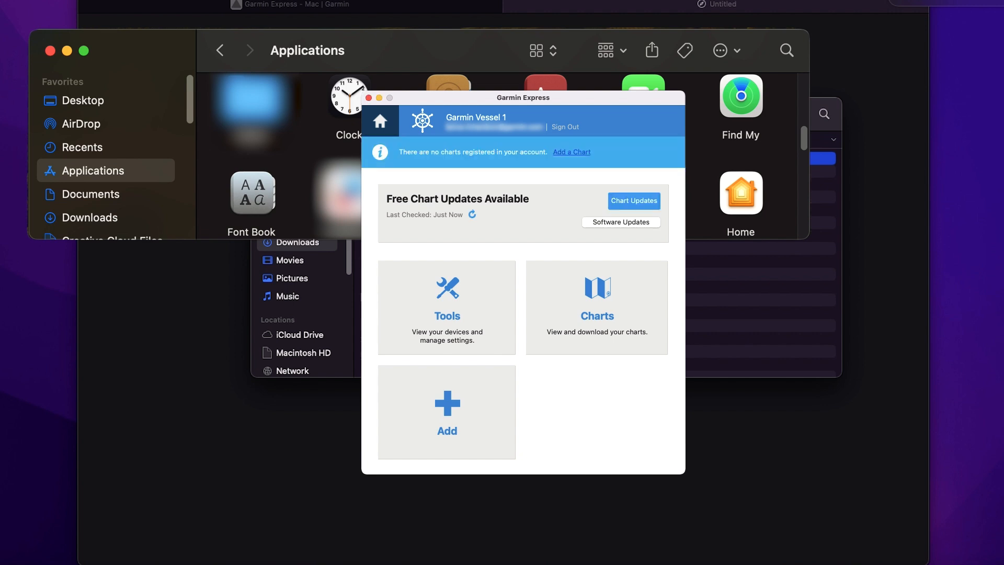